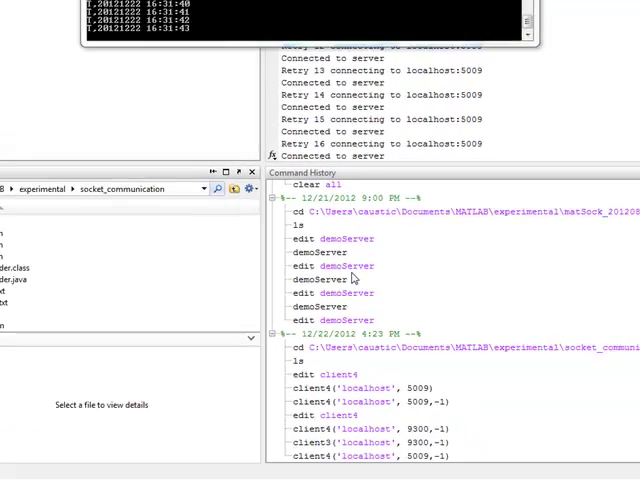
- Expand the IQFeed 4.9.0.3 Java Examples folder in the Start menu's All Programs list
click(12, 467)
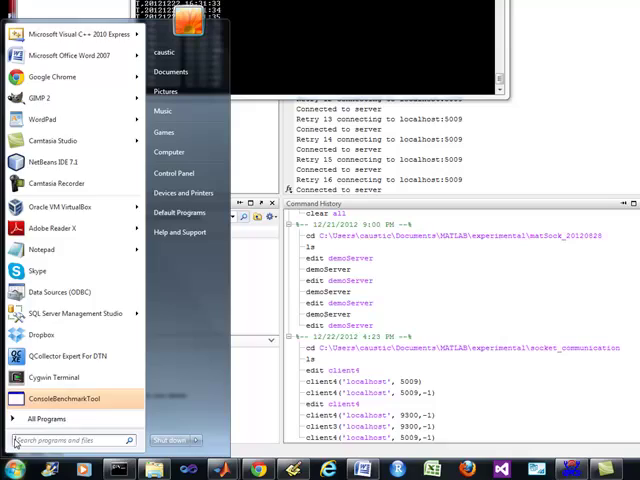
click(37, 418)
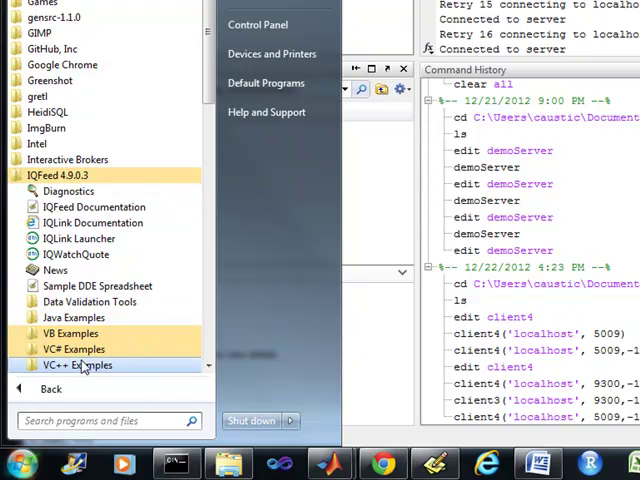
mouse_move(74, 349)
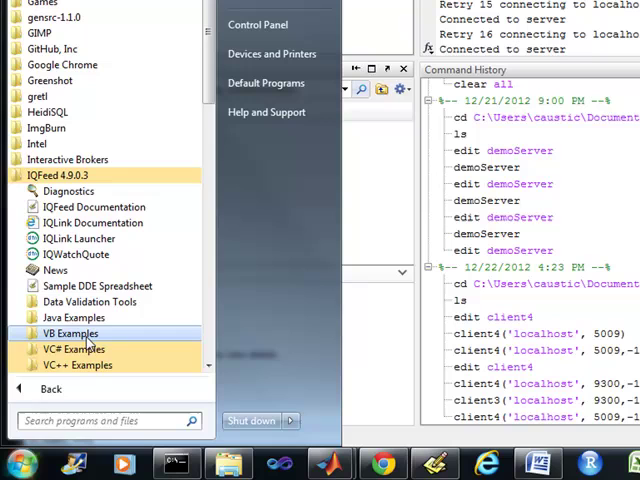
mouse_move(73, 317)
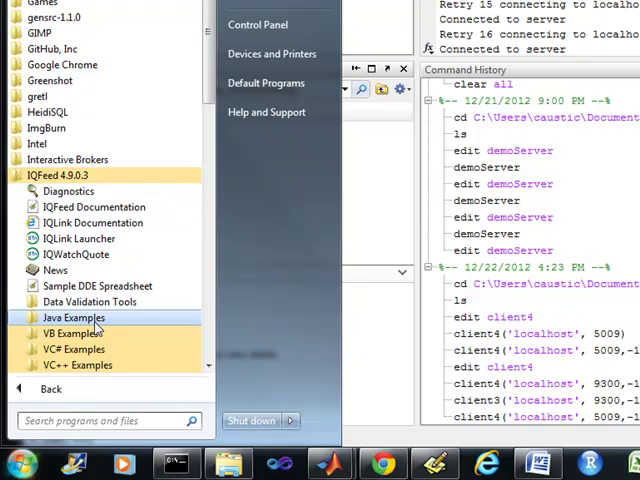
click(73, 317)
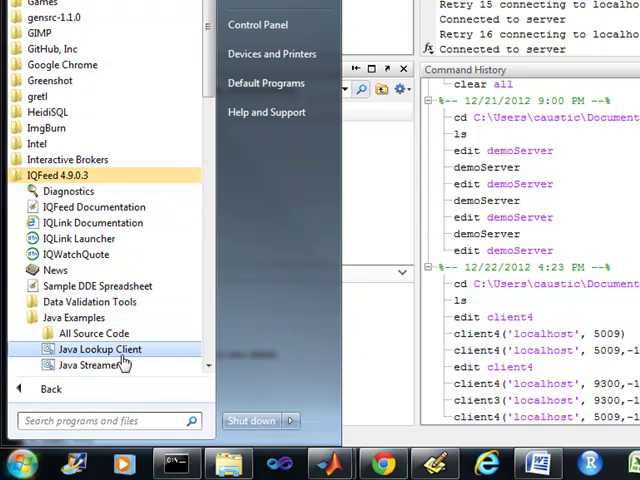
mouse_move(127, 360)
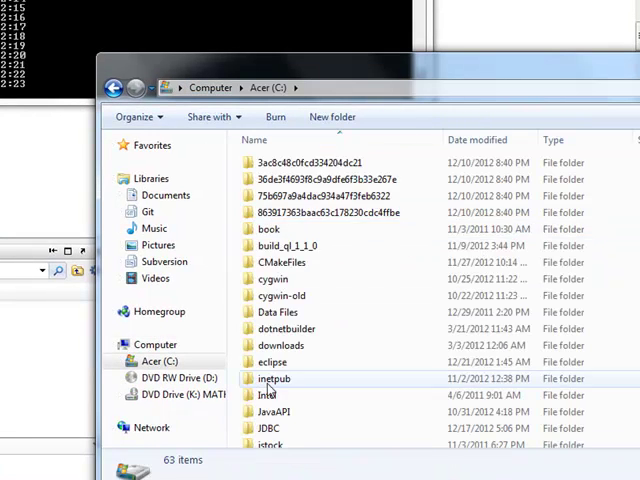
- Open Program Files (x86)\DTN and browse into the IQFeed Example Apps folder
scroll(down, 3)
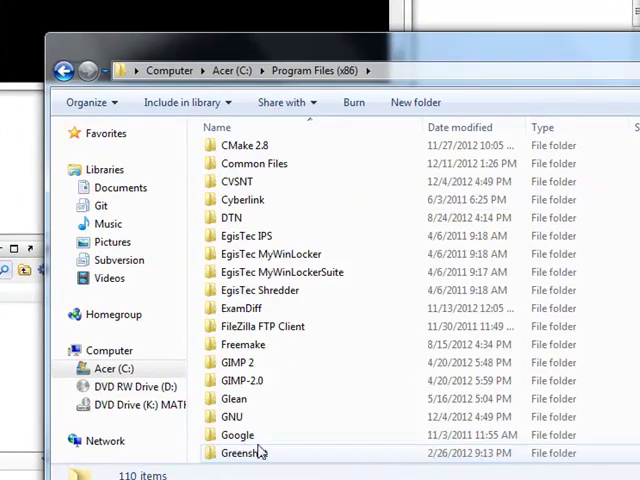
scroll(down, 3)
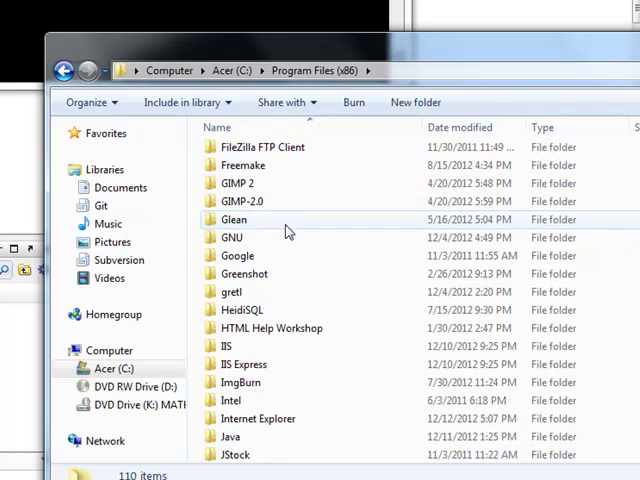
scroll(up, 3)
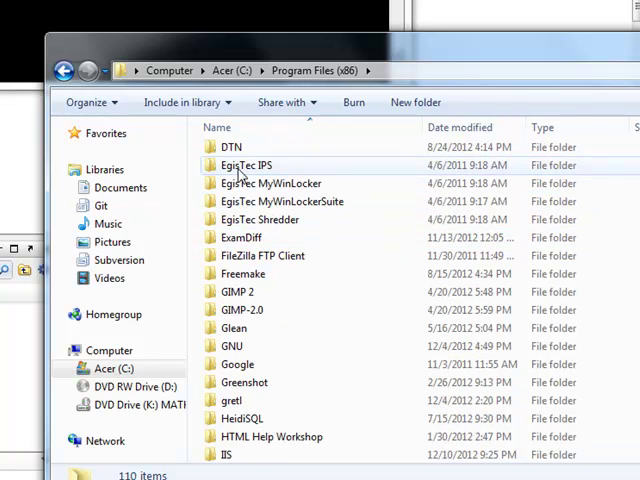
double_click(231, 147)
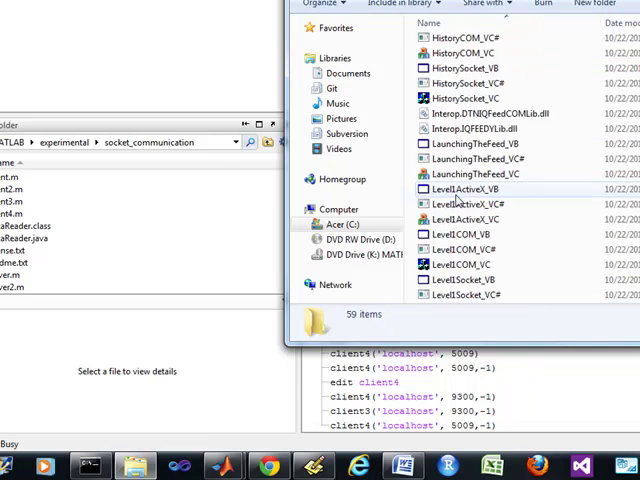
scroll(down, 3)
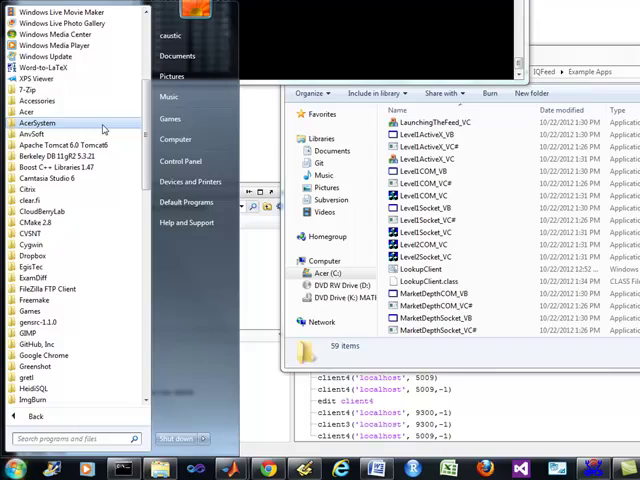
mouse_move(36, 100)
text(cd C:\Program Files (x86)\DTN\IQFeed\Example Apps)
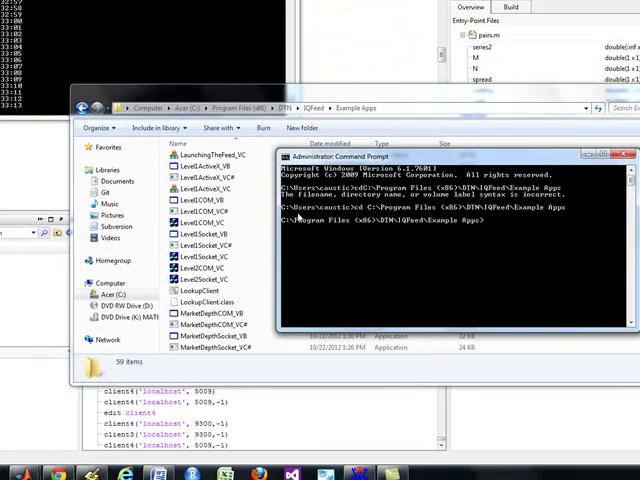
- Run LookupClient.bat in the Command Prompt to start the lookup client
click(205, 200)
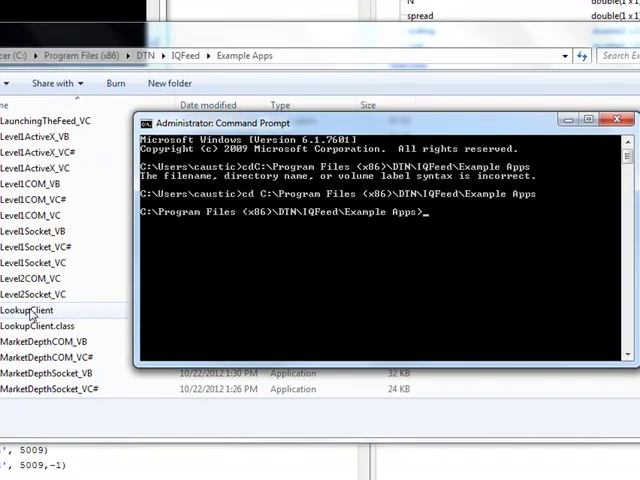
text(LookupClient.bat)
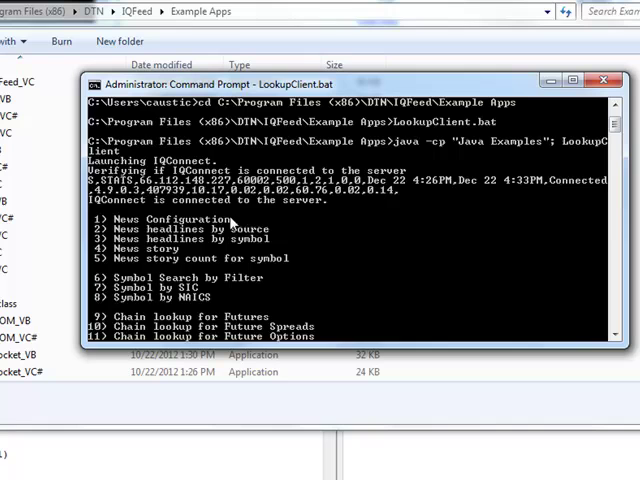
- Request tick history option 13 for AAPL with 10 datapoints, newest first
scroll(down, 3)
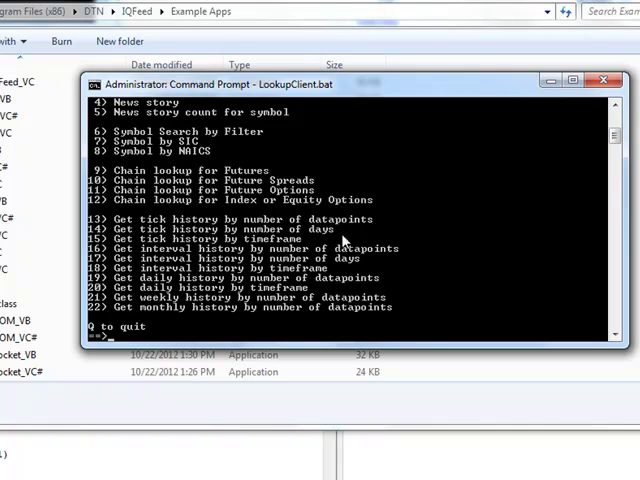
mouse_move(345, 240)
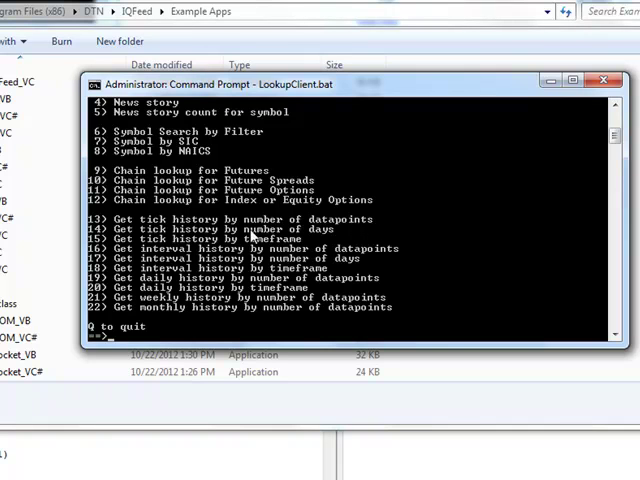
text(13)
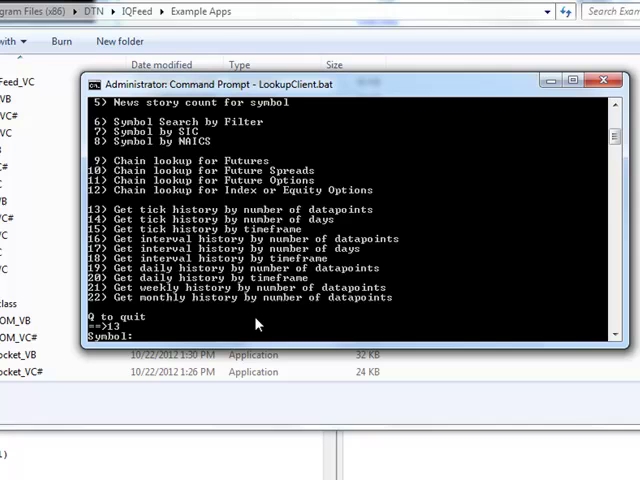
text(AAPL)
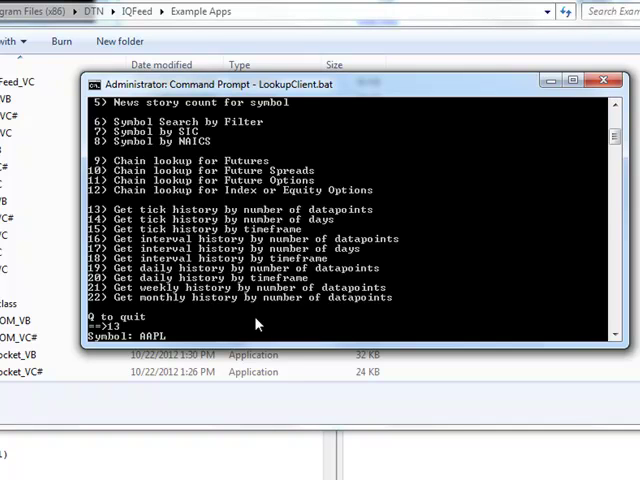
key(enter)
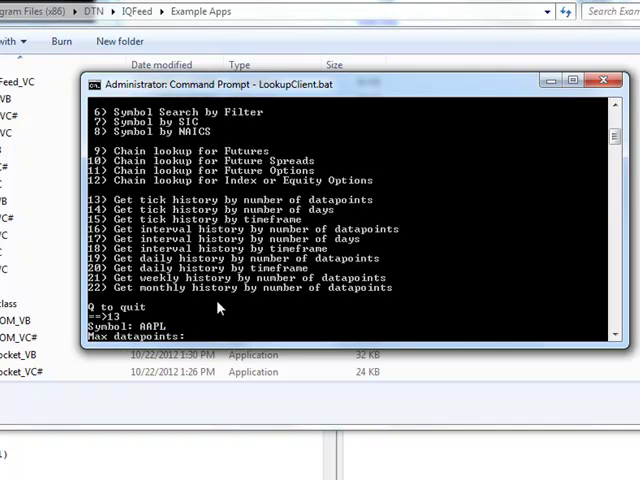
text(10)
text(0)
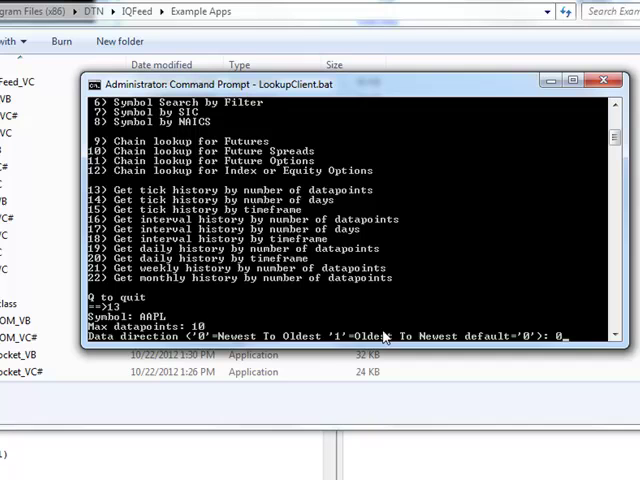
key(enter)
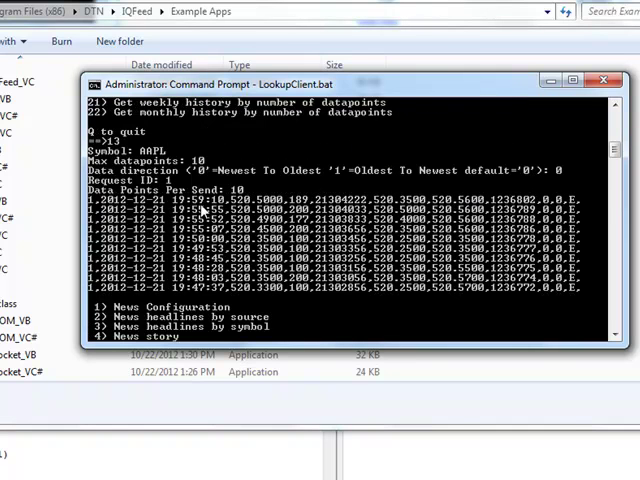
mouse_move(257, 218)
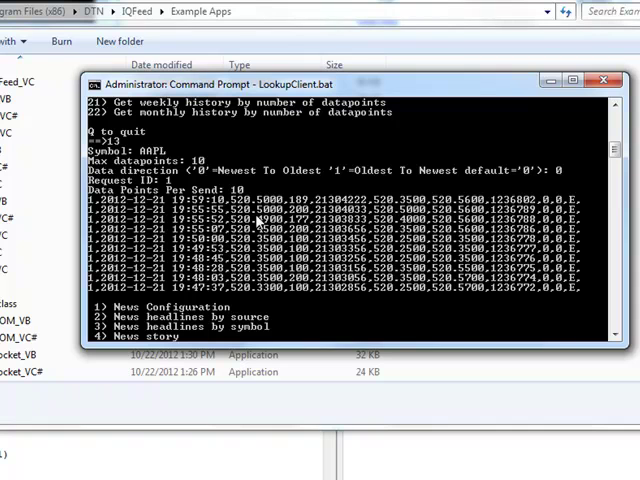
mouse_move(315, 265)
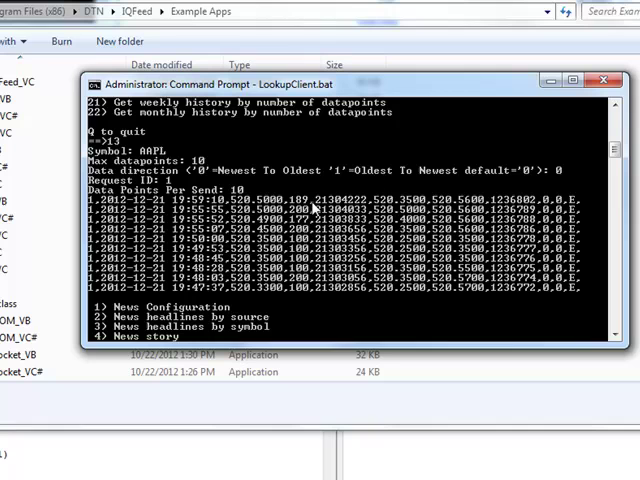
mouse_move(302, 228)
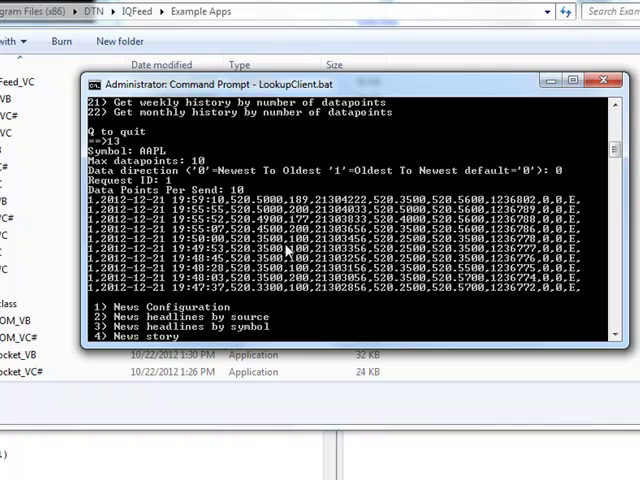
scroll(down, 3)
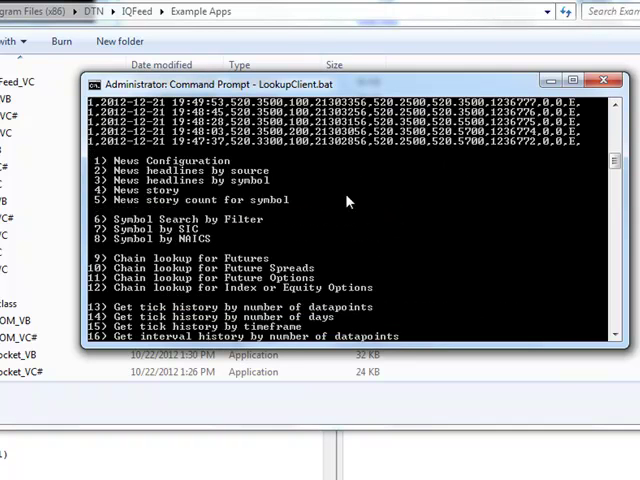
mouse_move(180, 168)
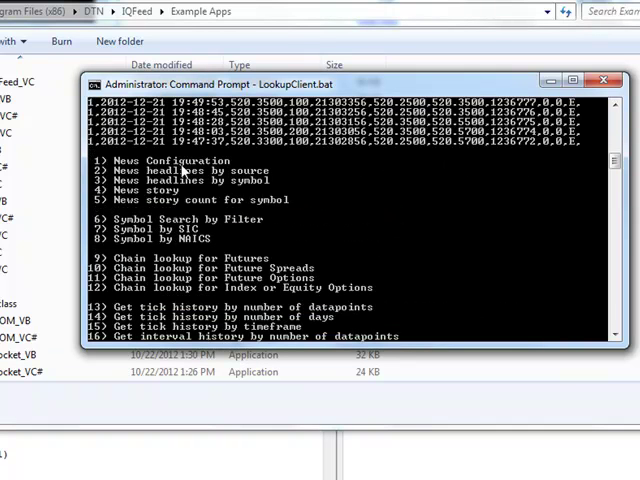
scroll(down, 3)
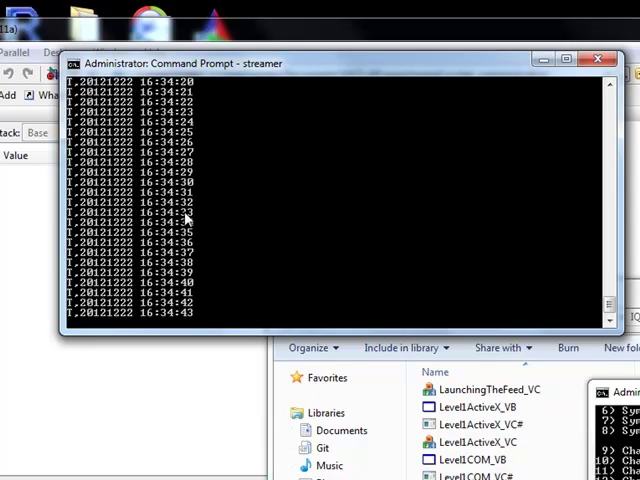
mouse_move(315, 274)
text(wAAPL)
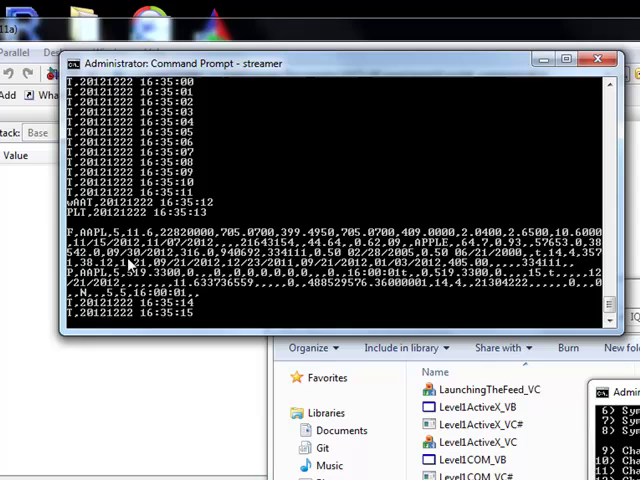
- Scroll the streamer's AAPL fundamental and update output
scroll(down, 3)
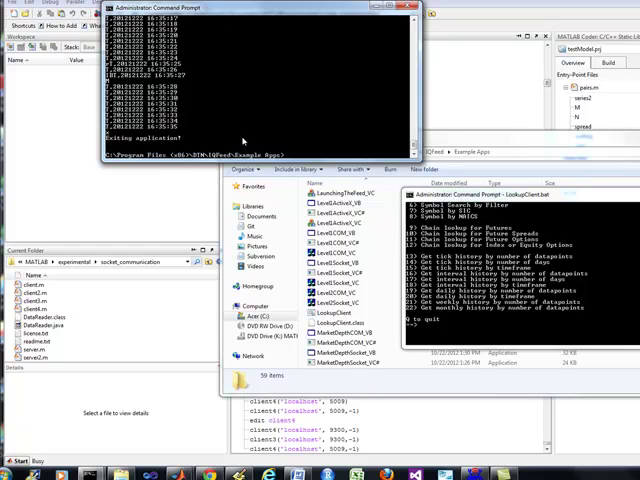
mouse_move(155, 225)
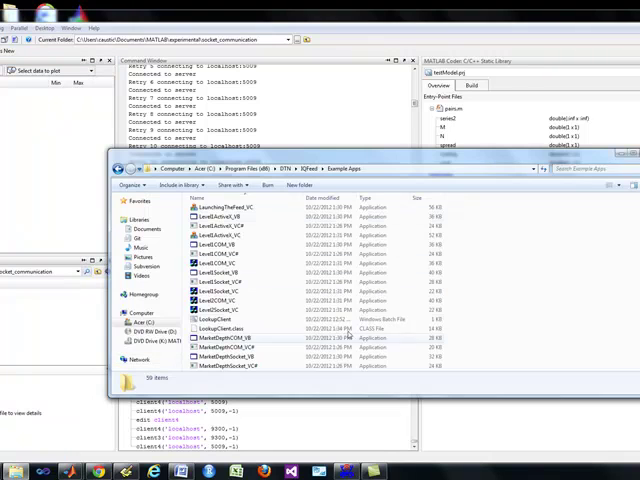
- Scroll the console after the streamer exits, then switch to the MATLAB window
scroll(down, 3)
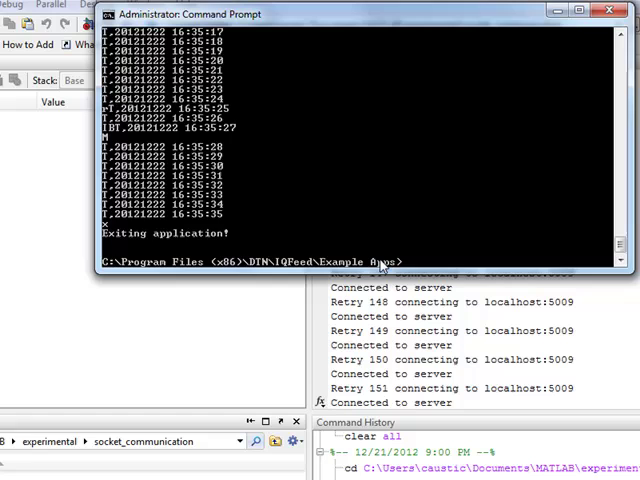
mouse_move(500, 442)
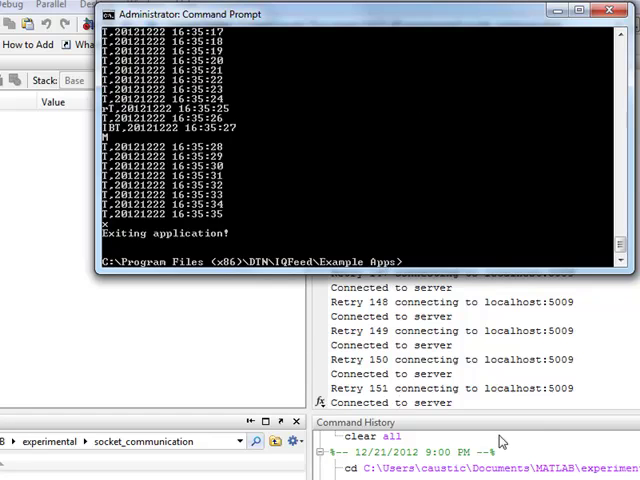
click(611, 11)
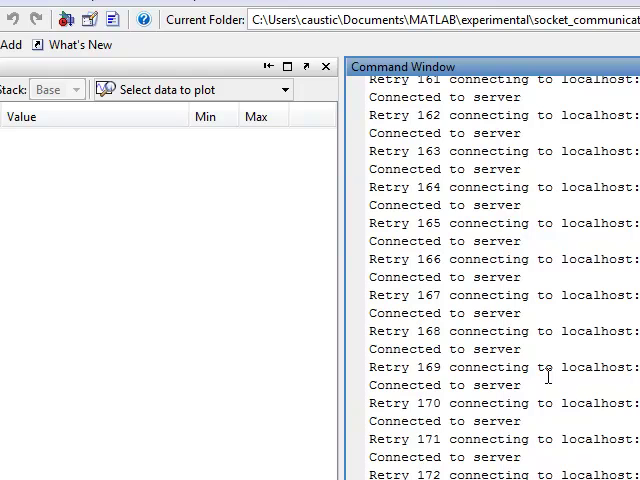
mouse_move(547, 375)
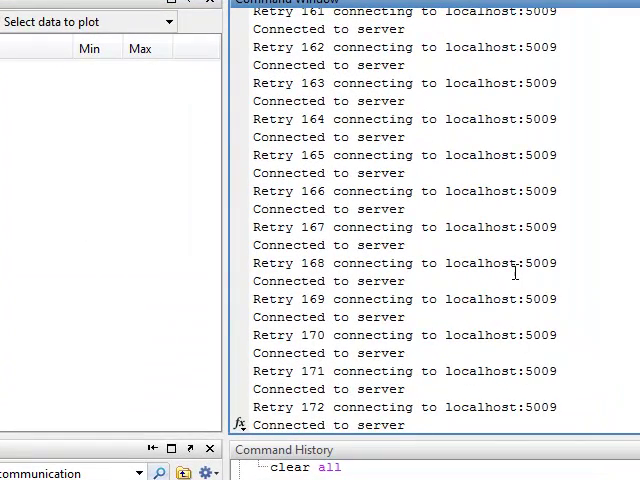
mouse_move(513, 271)
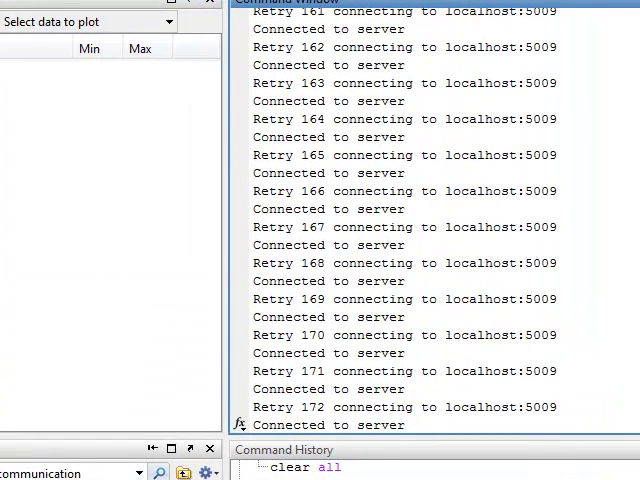